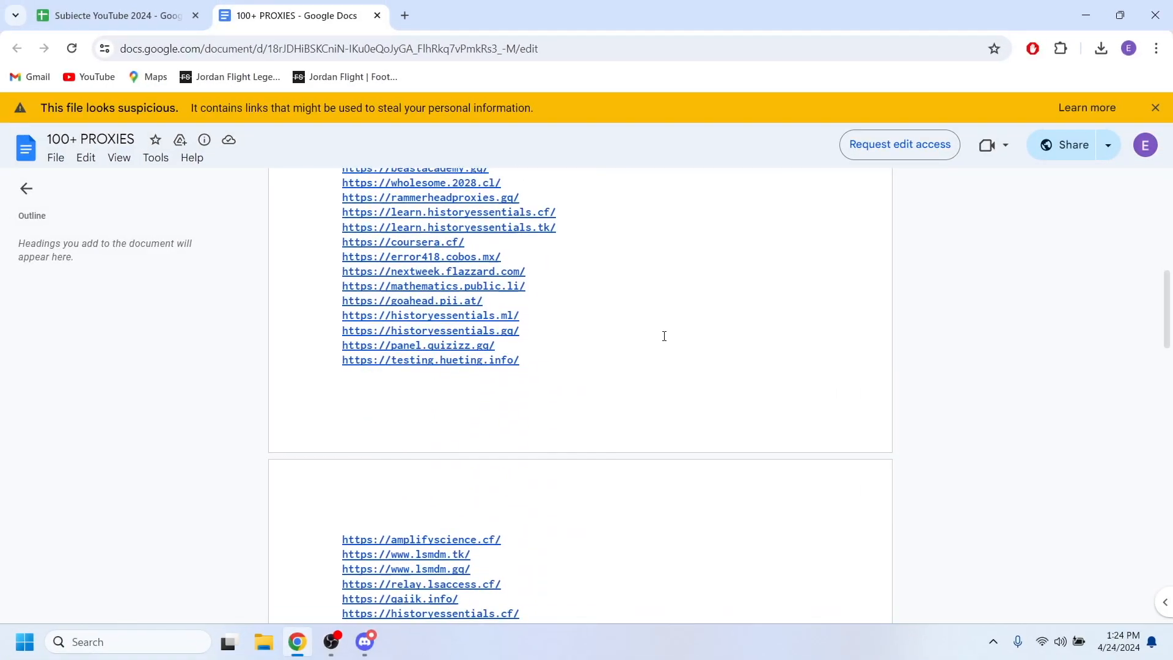
Search the web for 'roblox' from the Rammerhead proxy's address bar suggestion
scroll(down, 3)
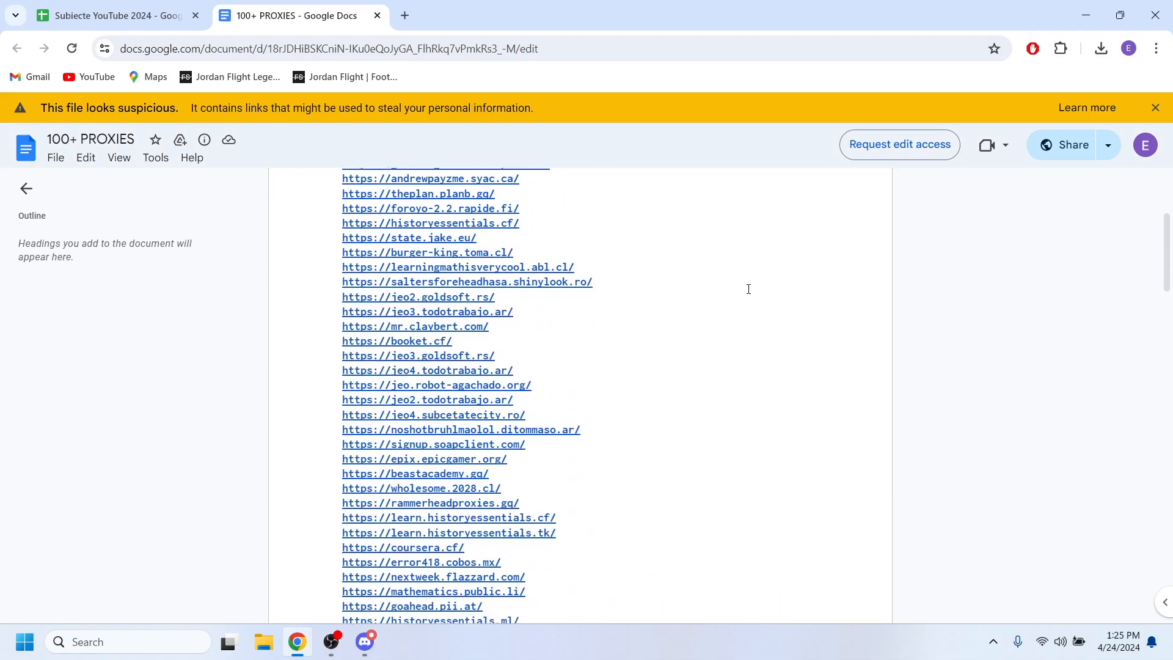
scroll(down, 3)
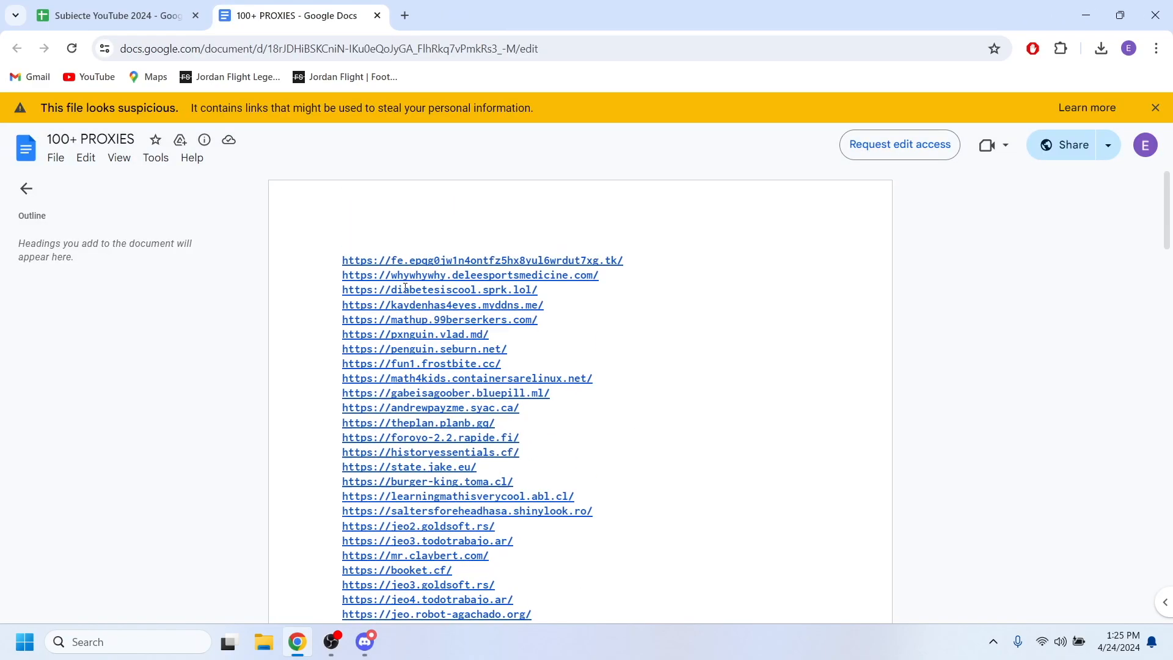
scroll(down, 3)
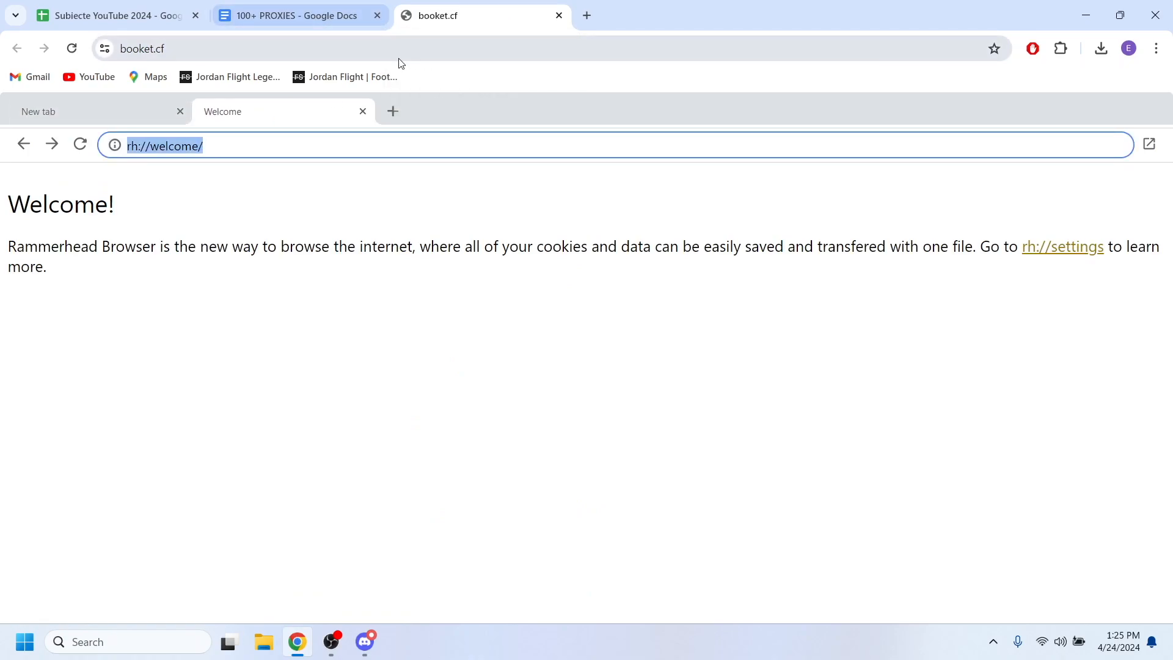
text(roblo)
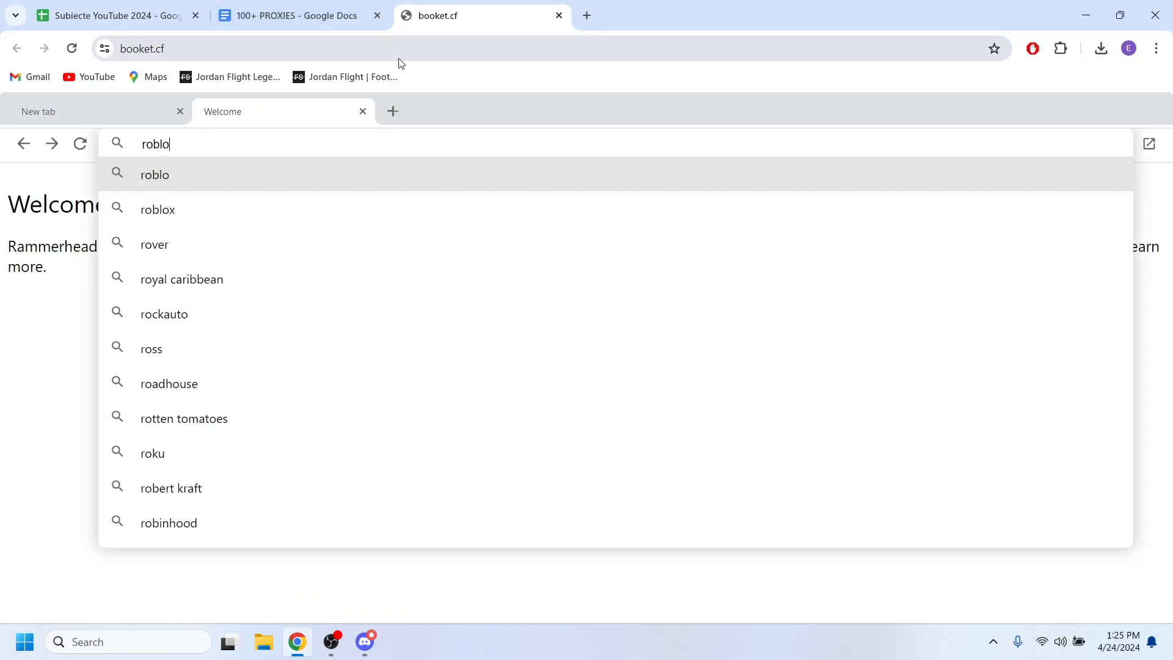
click(158, 209)
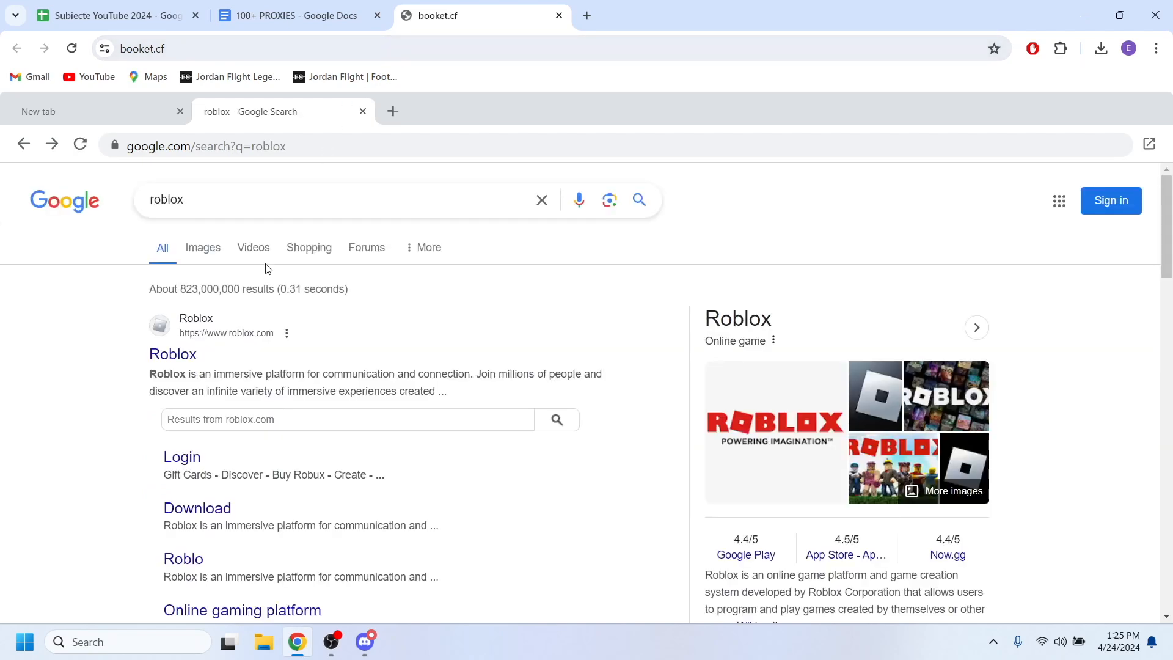
Follow the official Roblox result so roblox.com's sign-up form loads through the proxy
scroll(down, 3)
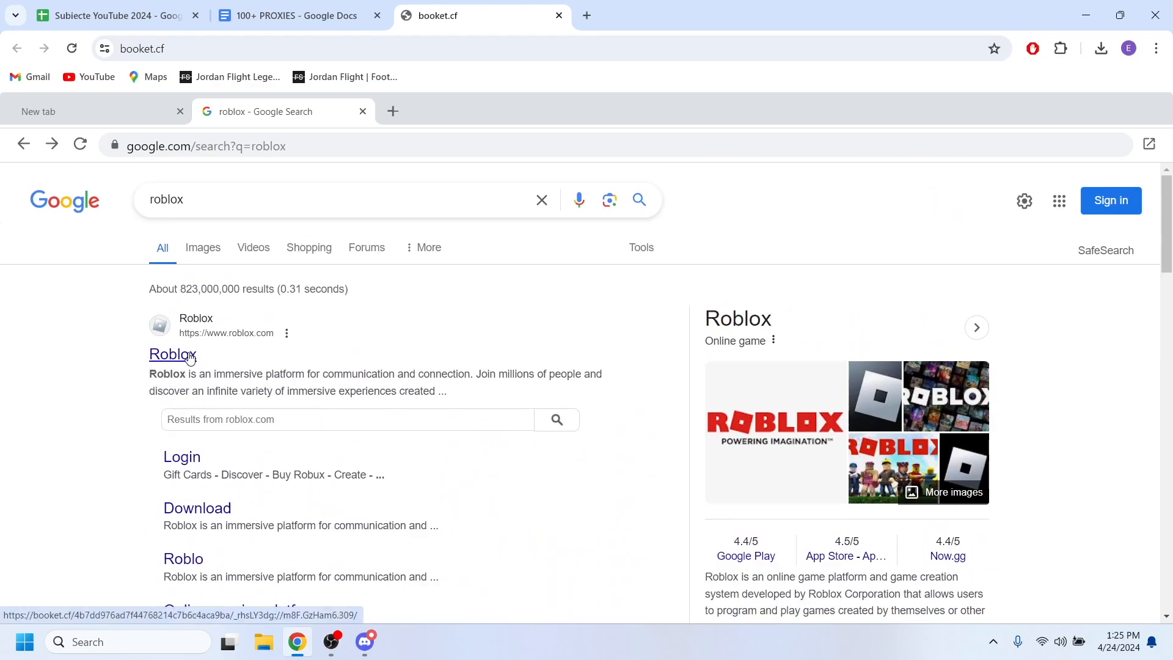
click(173, 354)
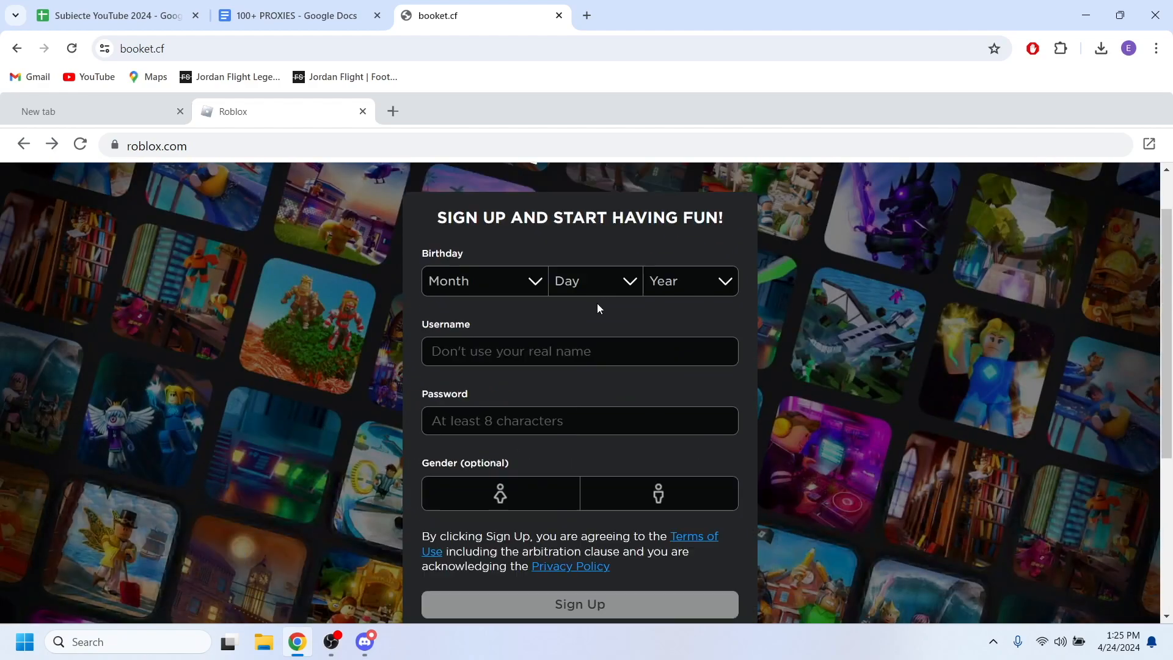